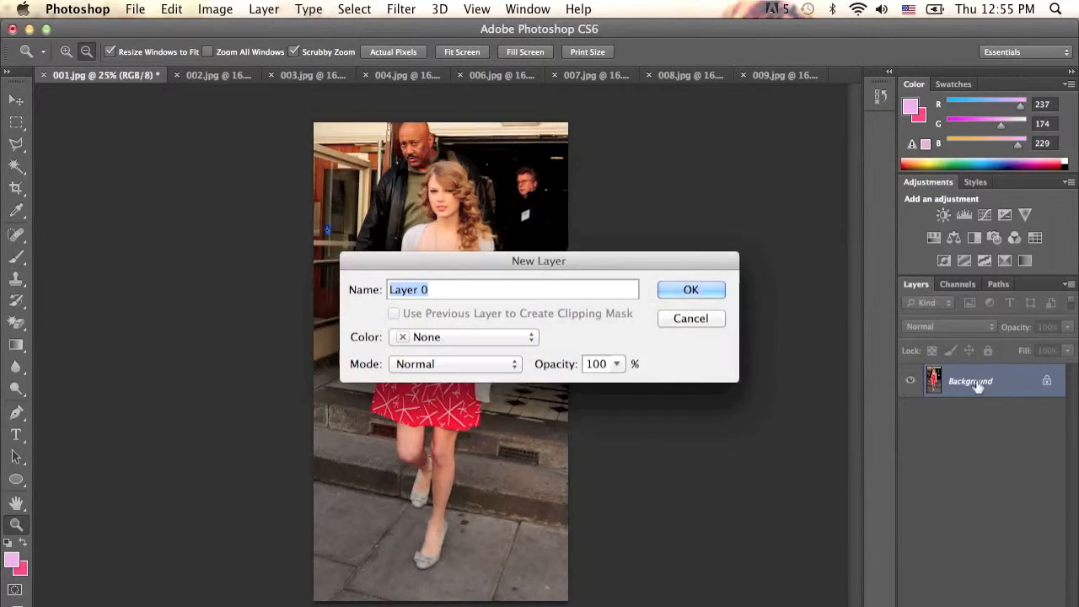
Convert the background to Layer 0 and set its duplicate copy to Overlay blending.
{"action": "left_click", "coordinate": [691, 289]}
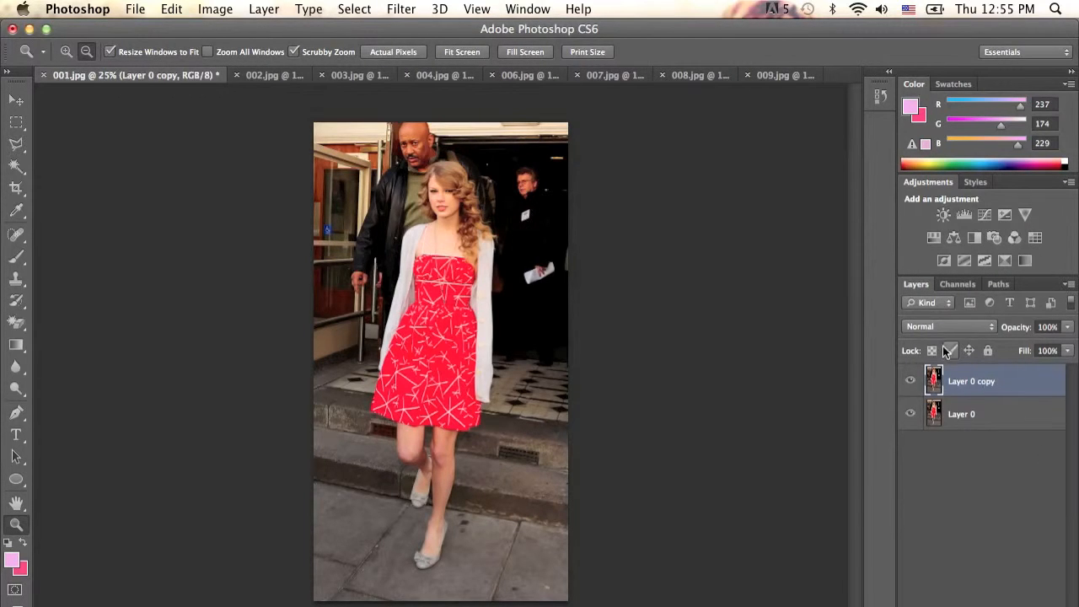
{"action": "left_click", "coordinate": [949, 326]}
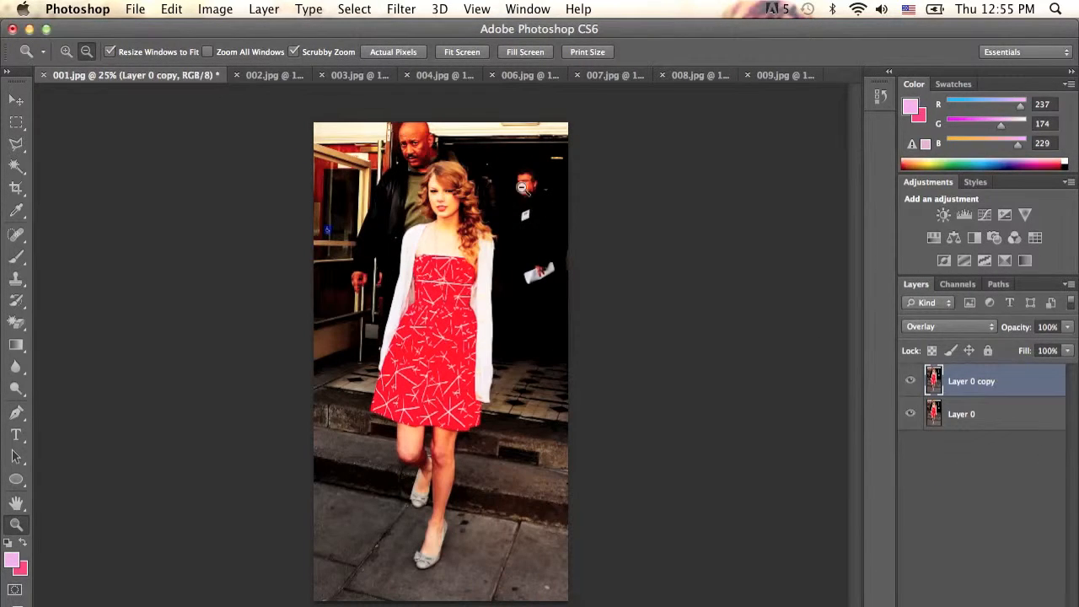
{"action": "left_click", "coordinate": [401, 10]}
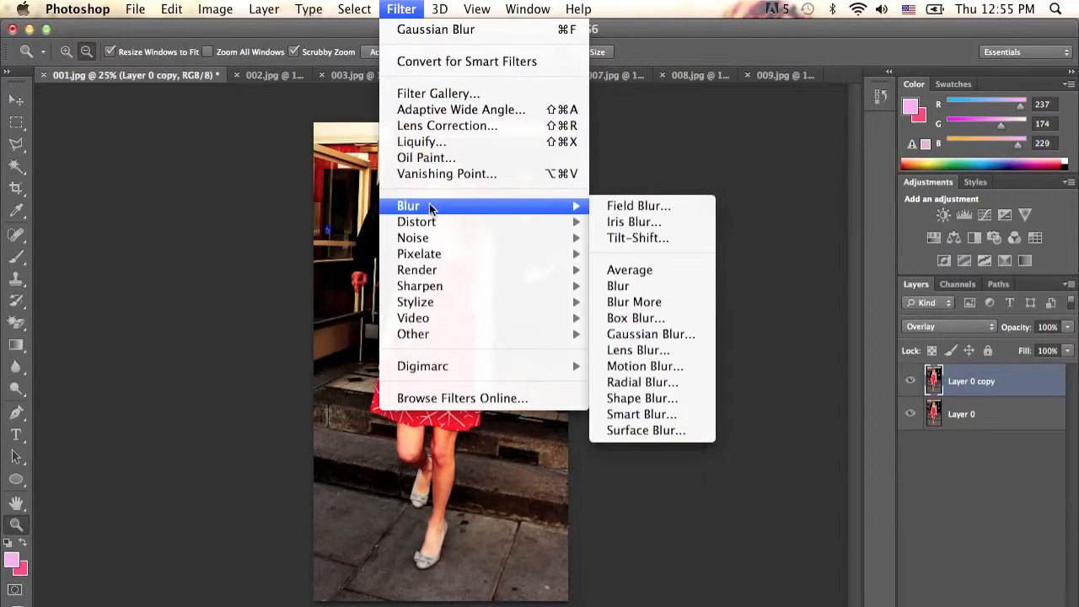
Apply a small-radius Gaussian Blur to the Overlay copy layer.
{"action": "left_click", "coordinate": [650, 334]}
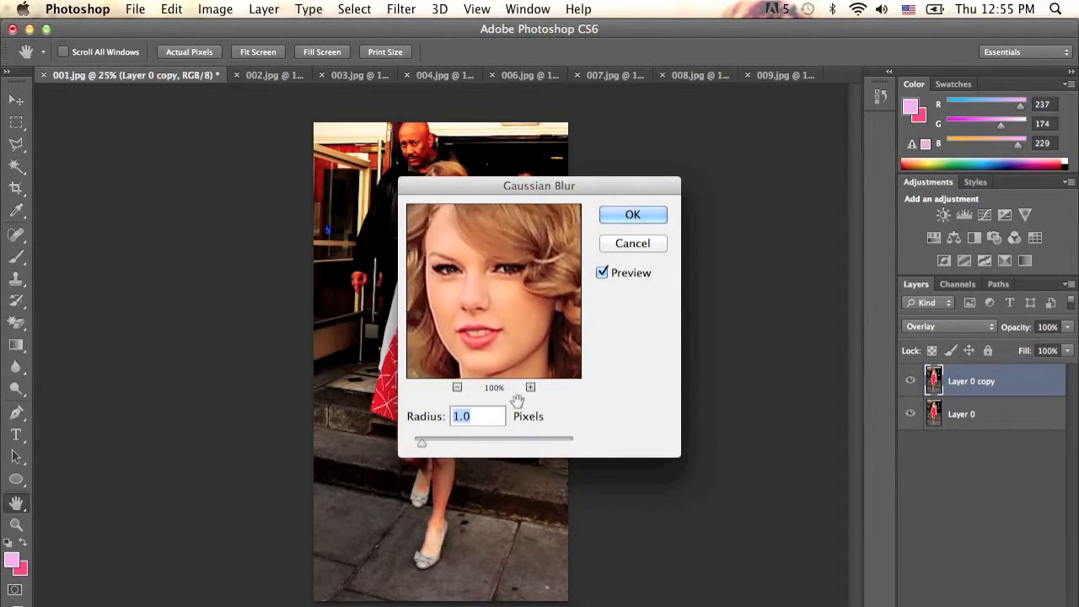
{"action": "left_click", "coordinate": [632, 215]}
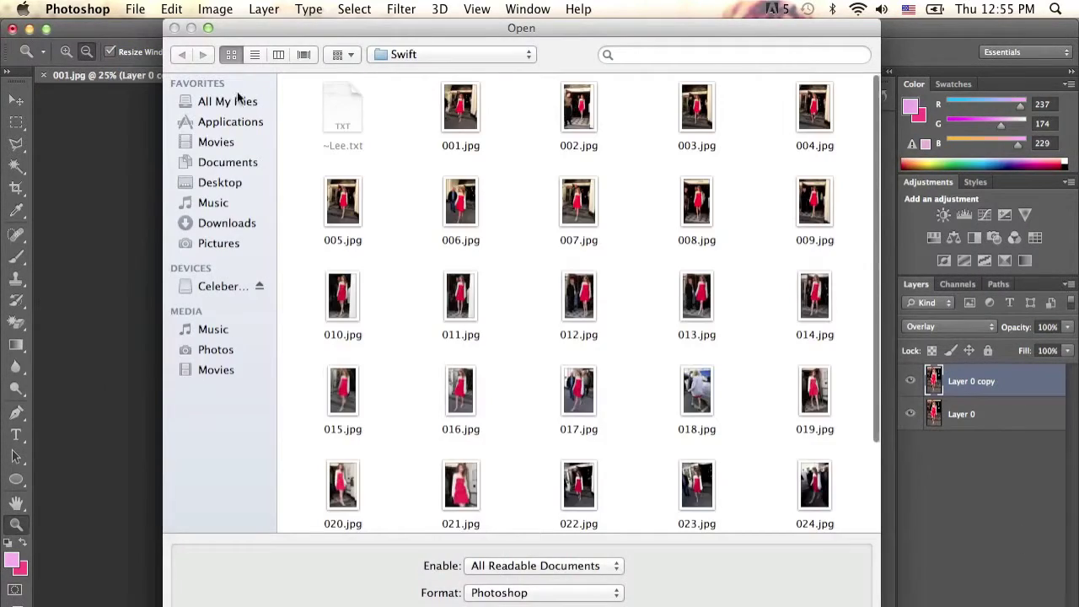
Add the 'PSD by motherofpsds' coloring group between Layer 0 and Layer 0 copy.
{"action": "left_click", "coordinate": [228, 102]}
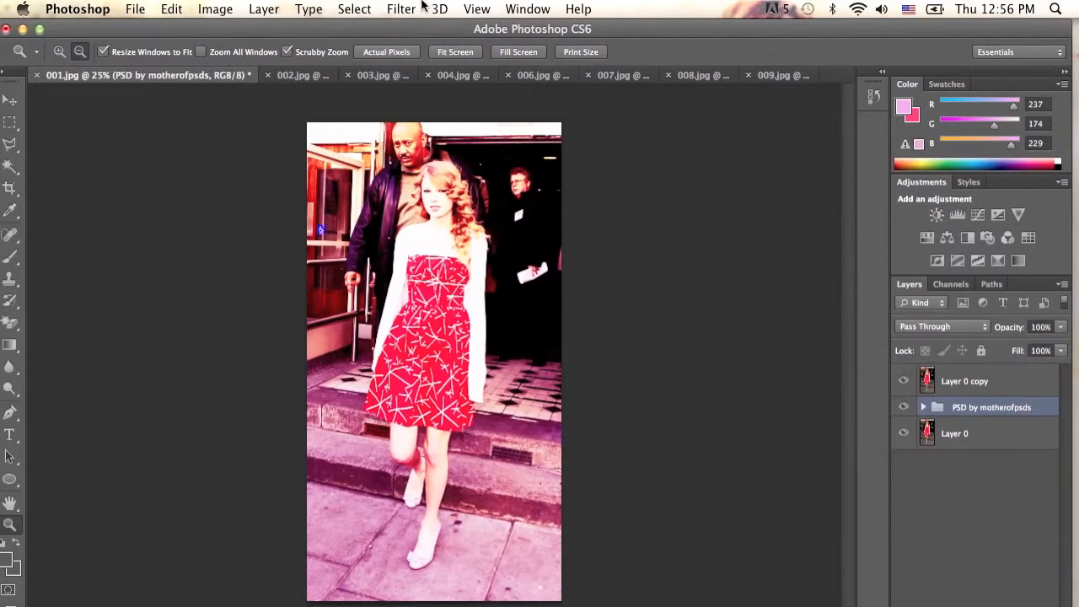
{"action": "right_click", "coordinate": [991, 407]}
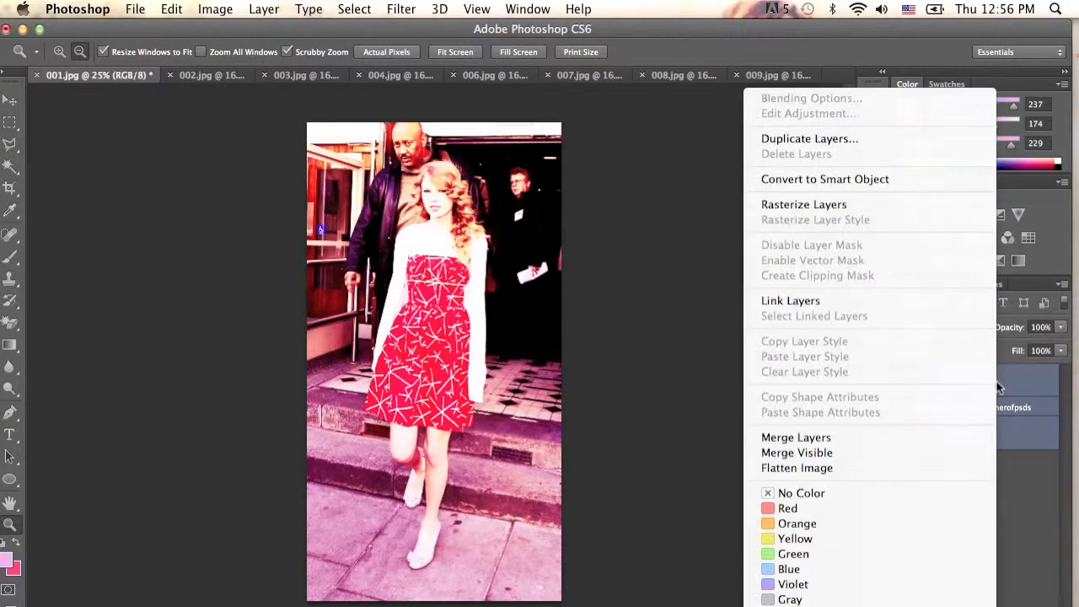